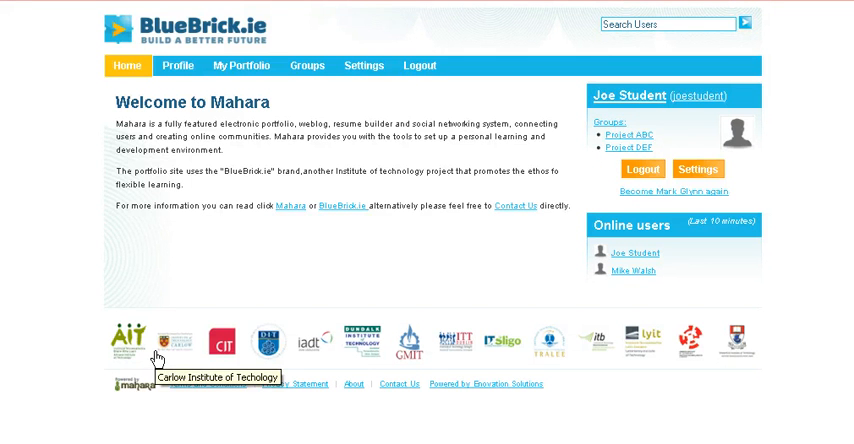
pyautogui.moveTo(227, 342)
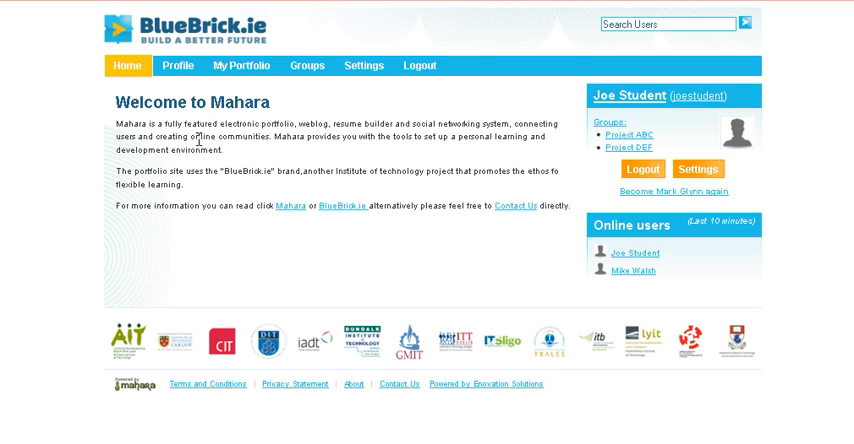
pyautogui.moveTo(343, 73)
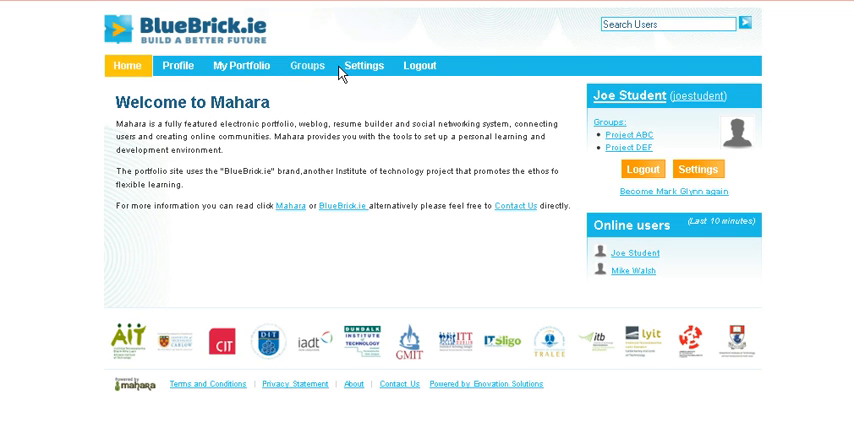
pyautogui.moveTo(180, 66)
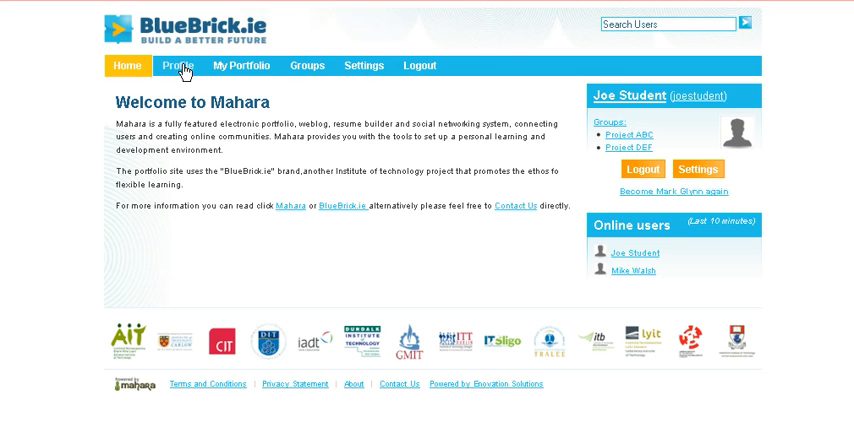
# - Browse the profile editor's Contact information, Messaging and General tabs, ending on About me
pyautogui.click(176, 66)
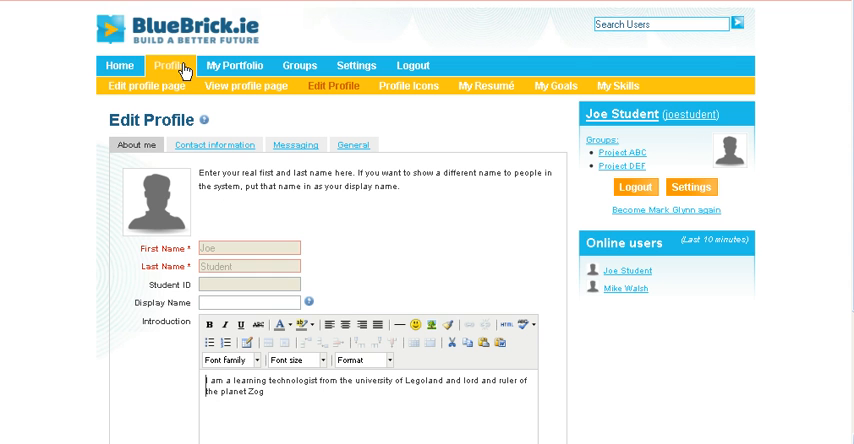
pyautogui.moveTo(170, 212)
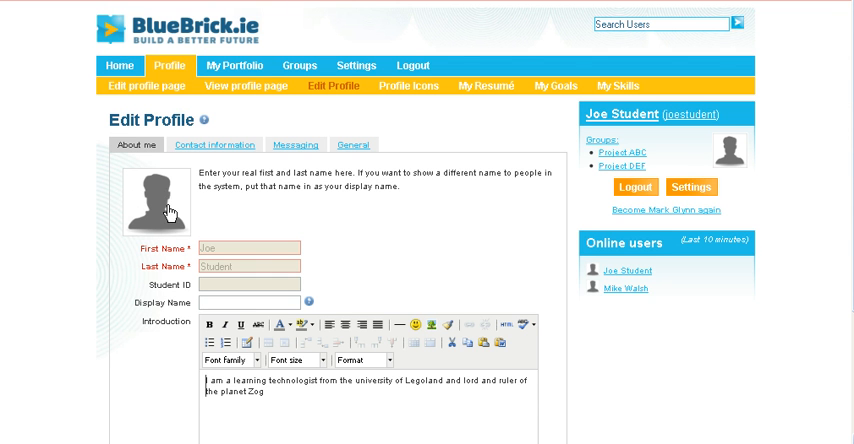
pyautogui.moveTo(218, 258)
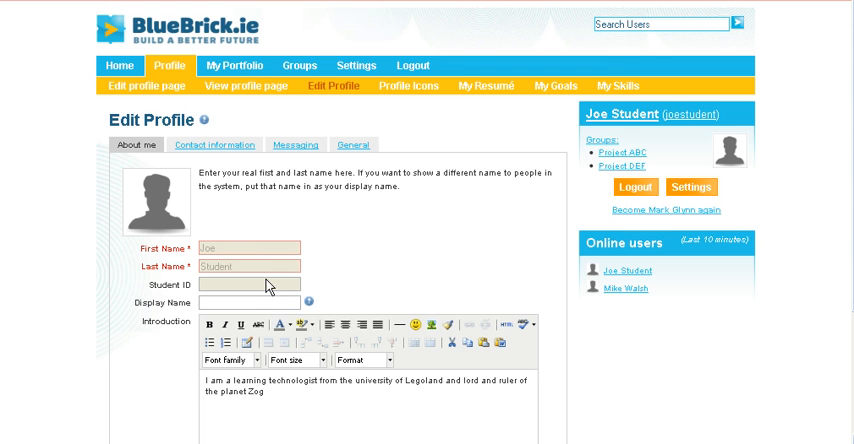
pyautogui.moveTo(224, 275)
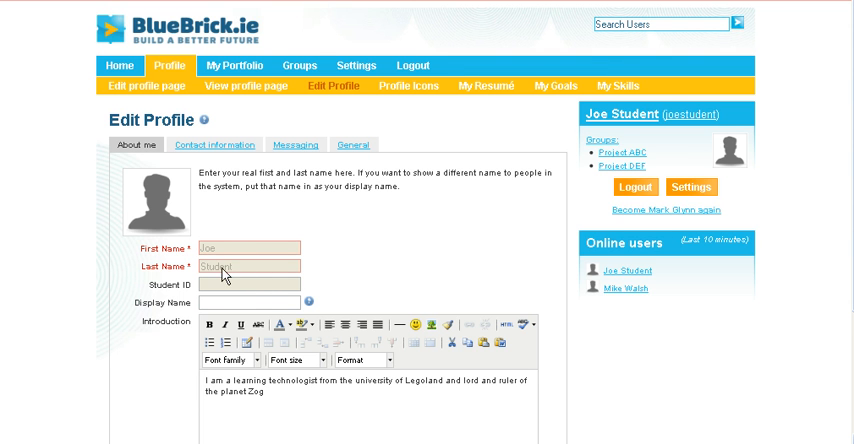
pyautogui.moveTo(175, 283)
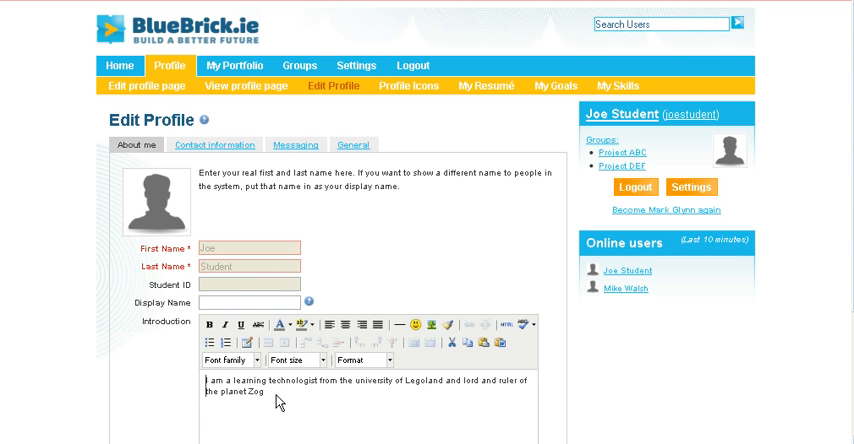
pyautogui.moveTo(277, 402)
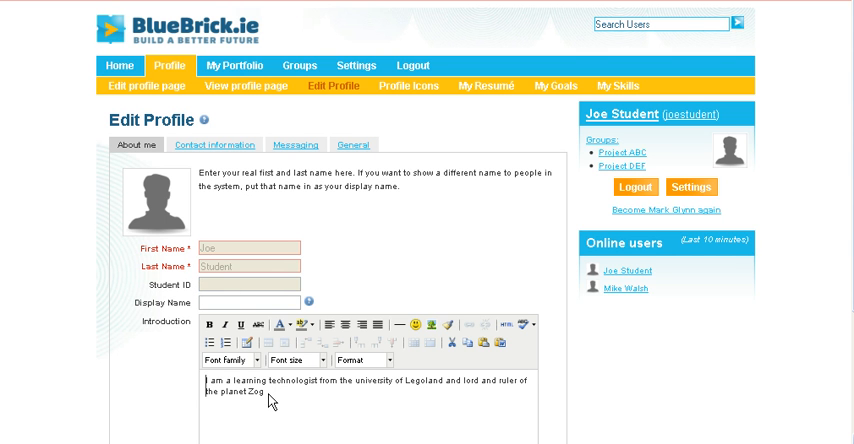
pyautogui.moveTo(215, 145)
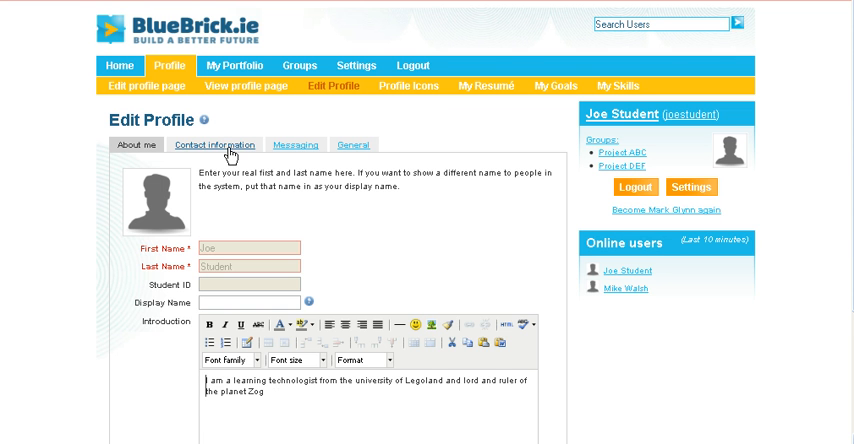
pyautogui.click(214, 145)
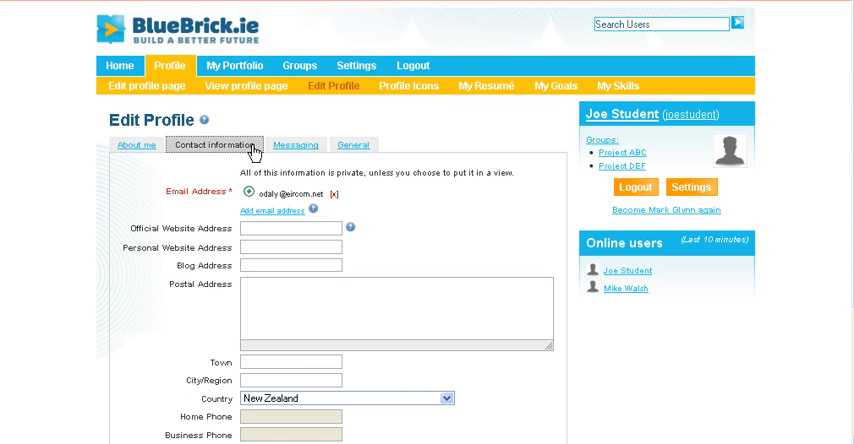
pyautogui.click(353, 145)
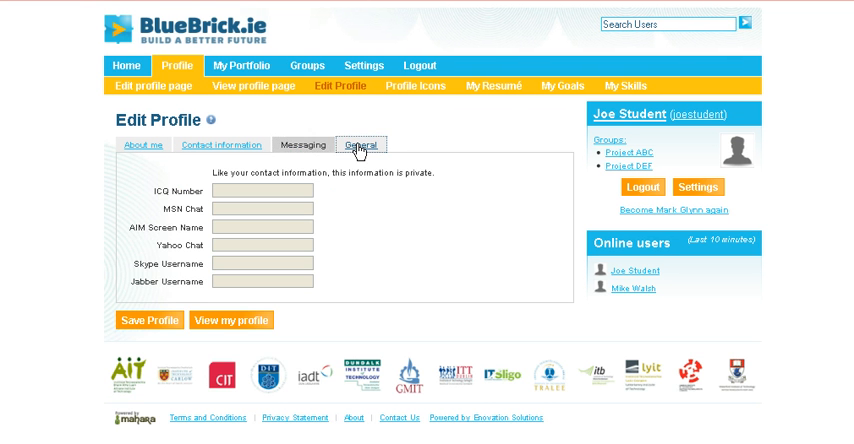
pyautogui.click(137, 144)
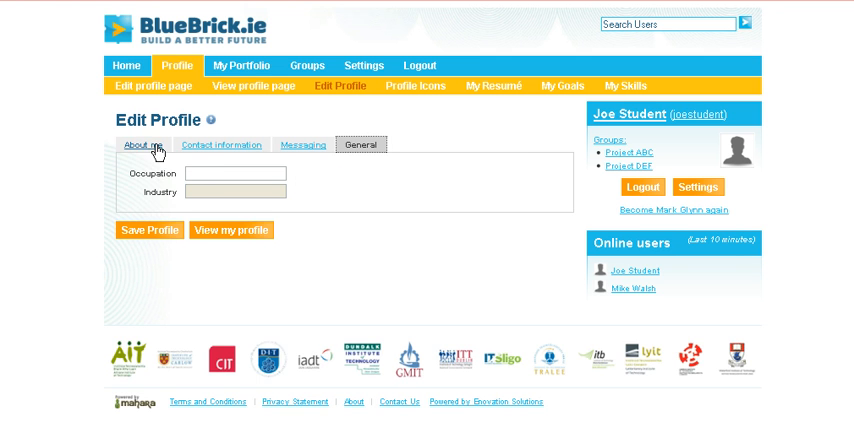
pyautogui.click(144, 144)
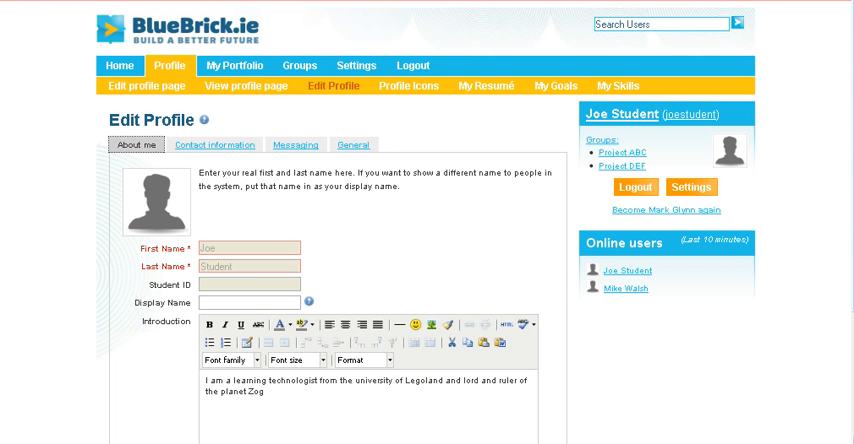
pyautogui.scroll(-3)
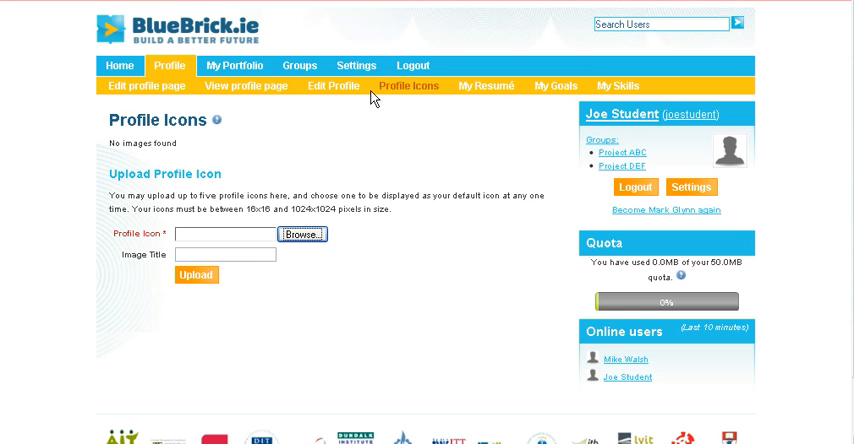
pyautogui.moveTo(178, 149)
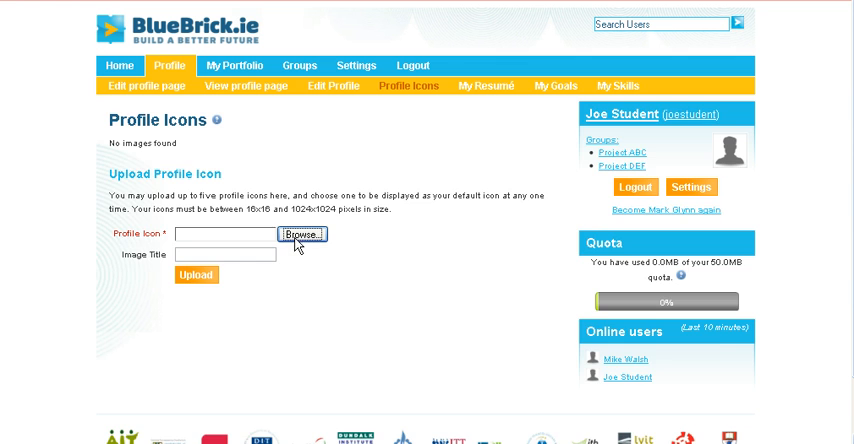
# - Choose comic book boy.jpg from My Pictures as the icon file
pyautogui.click(301, 234)
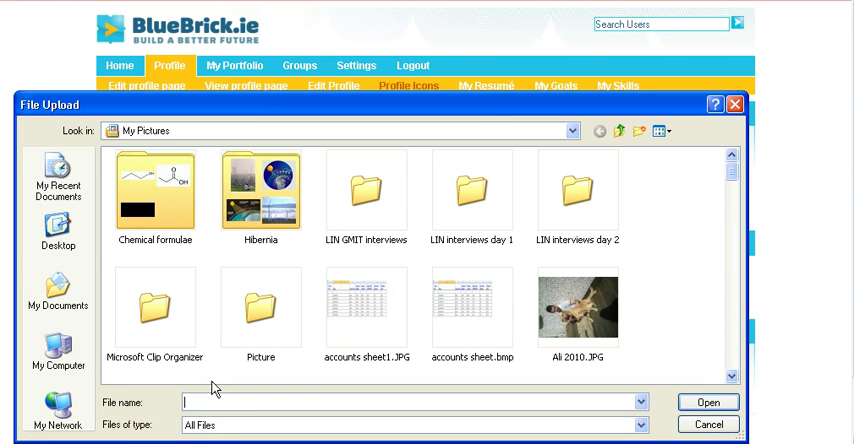
pyautogui.click(367, 330)
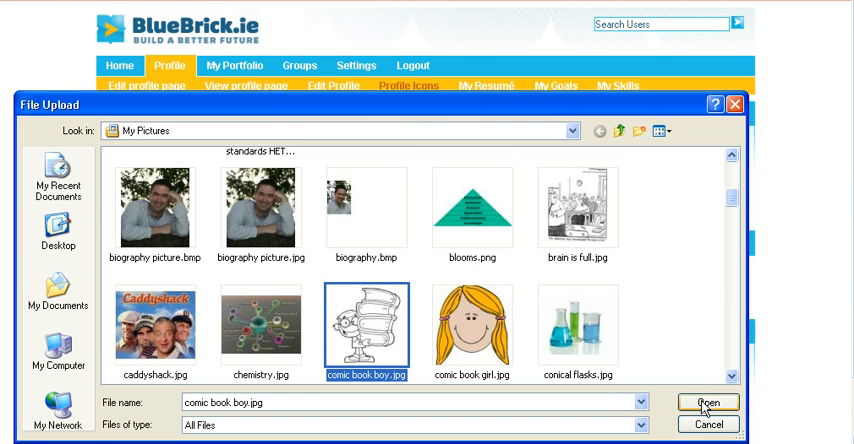
pyautogui.click(708, 401)
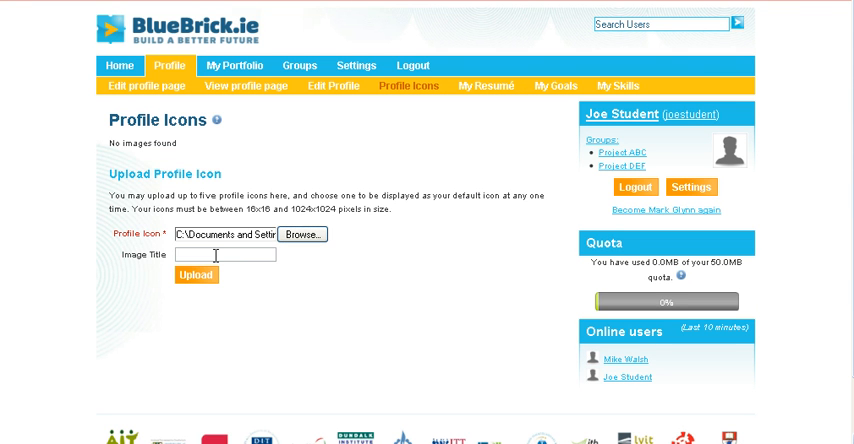
# - Upload the image as a profile icon titled 'comic guy'
pyautogui.write('comic guy')
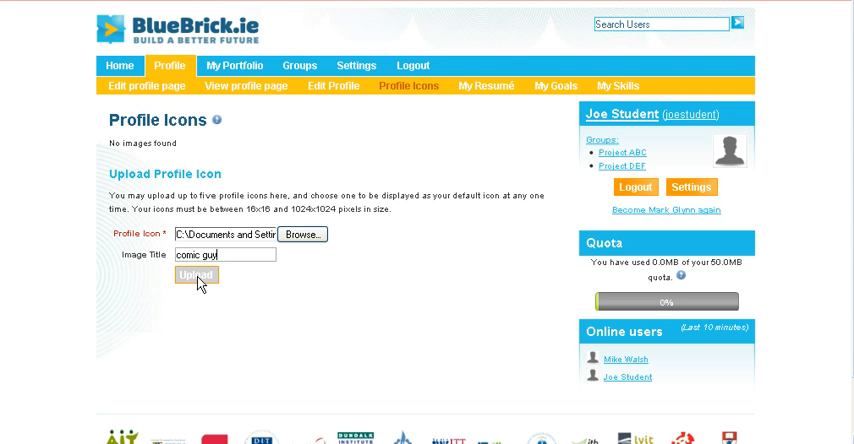
pyautogui.click(196, 275)
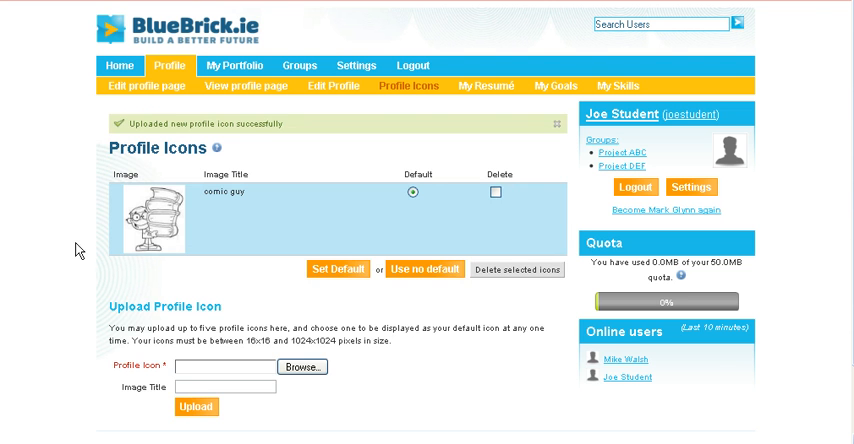
pyautogui.moveTo(320, 248)
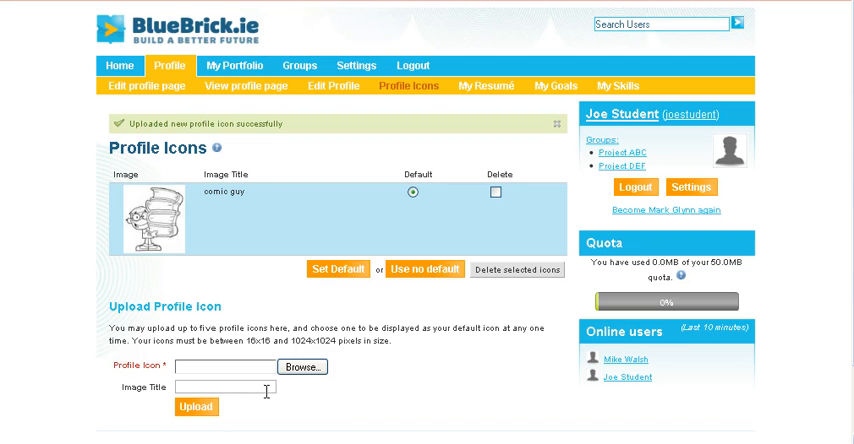
pyautogui.scroll(-3)
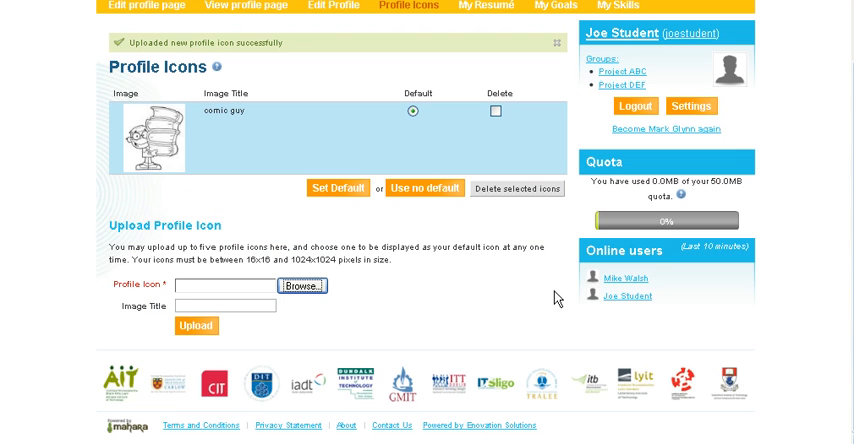
pyautogui.scroll(3)
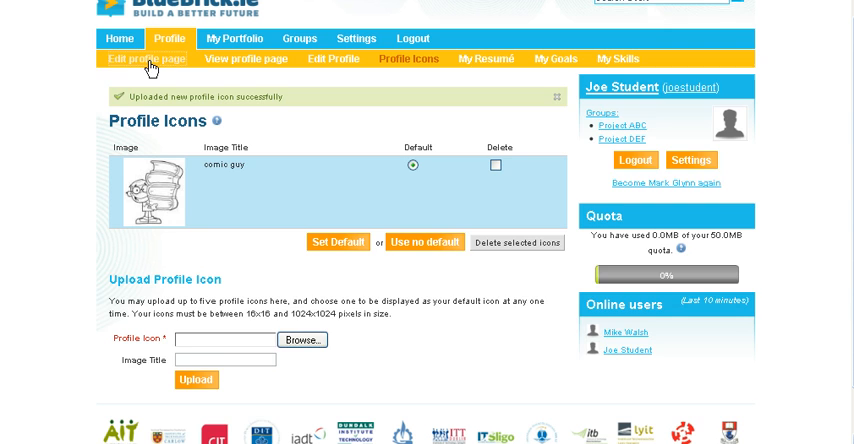
pyautogui.click(151, 65)
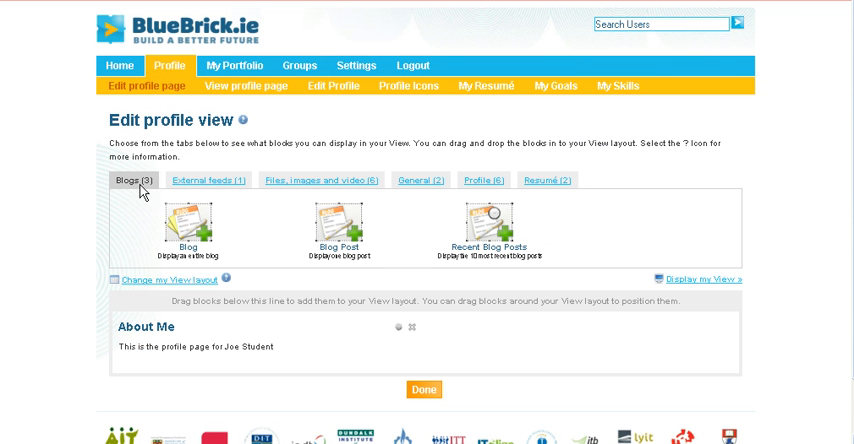
pyautogui.moveTo(206, 181)
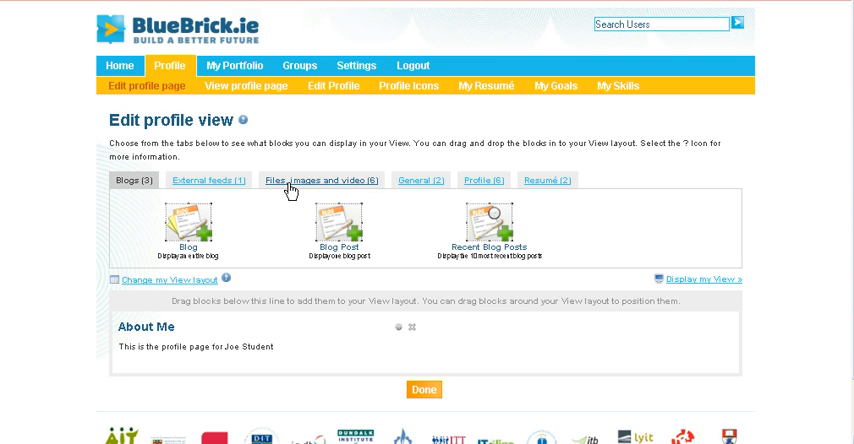
pyautogui.moveTo(483, 181)
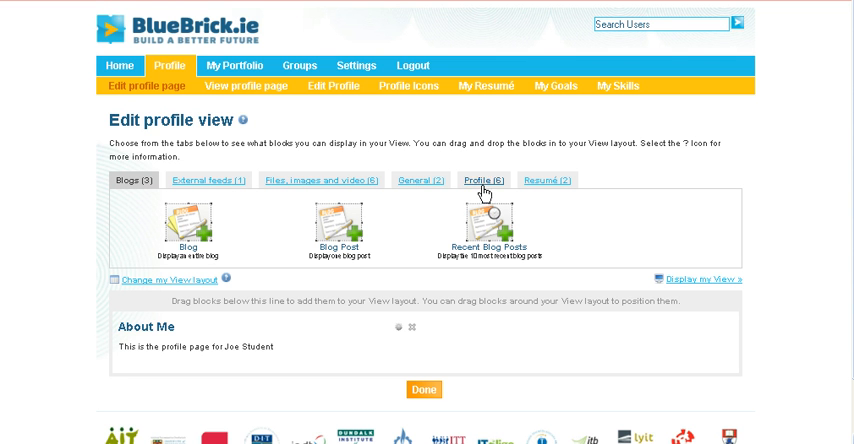
pyautogui.moveTo(483, 205)
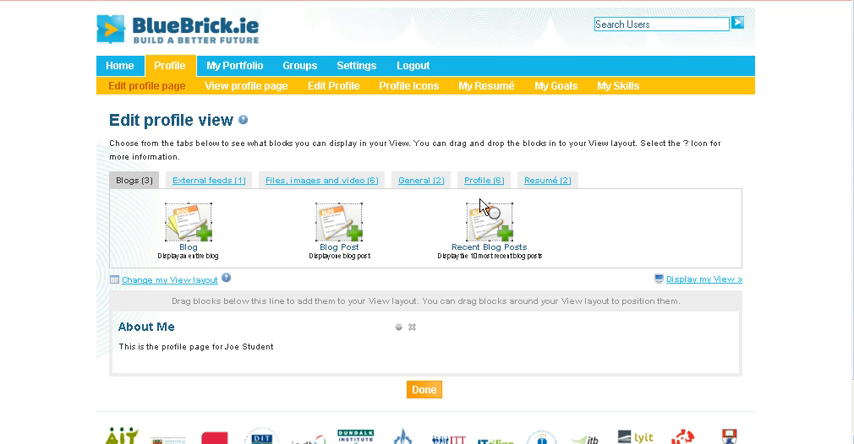
pyautogui.moveTo(405, 197)
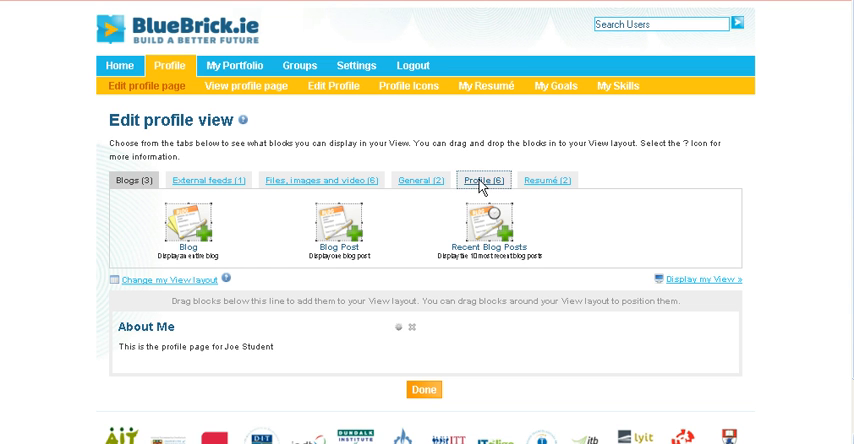
# - Drag the Profile Information block from the Profile tab into the page layout
pyautogui.click(480, 180)
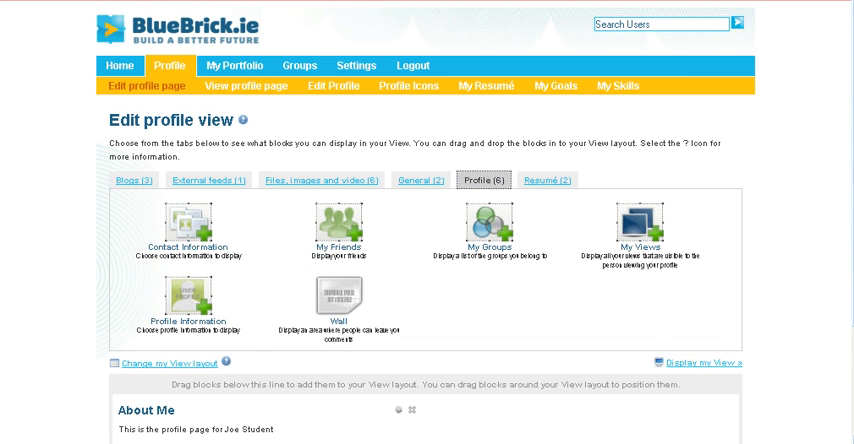
pyautogui.scroll(-3)
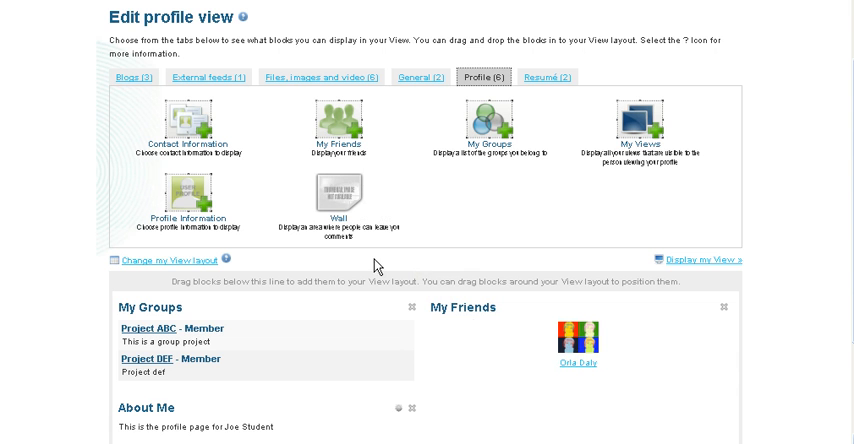
pyautogui.moveTo(205, 193)
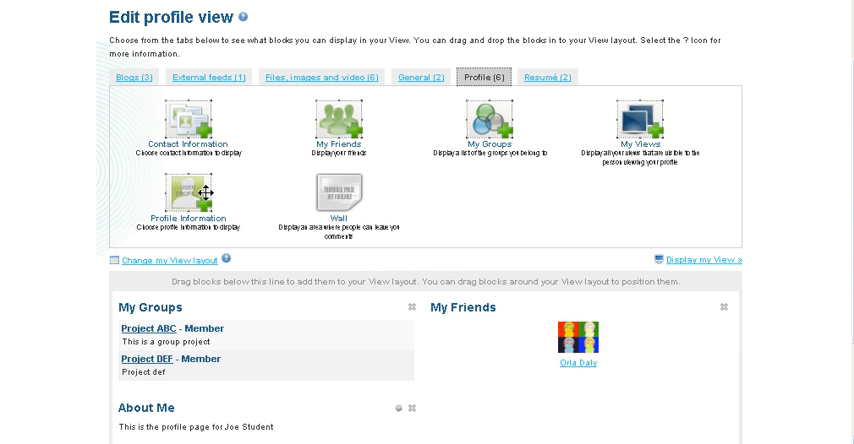
pyautogui.moveTo(195, 190); pyautogui.dragTo(390, 325)
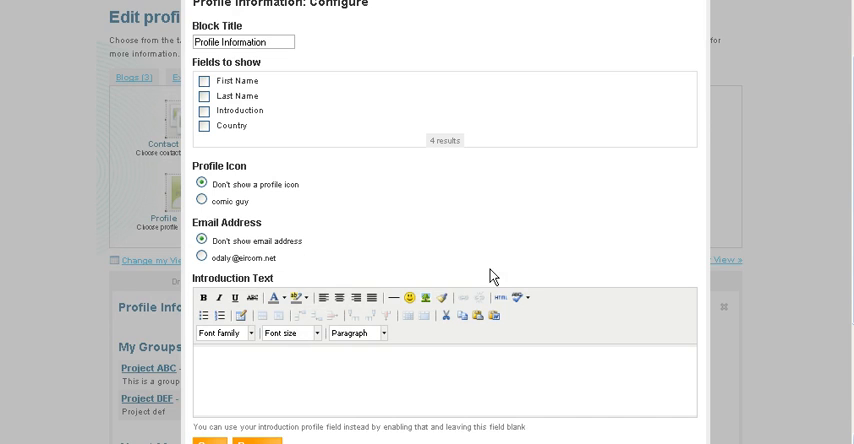
pyautogui.scroll(-3)
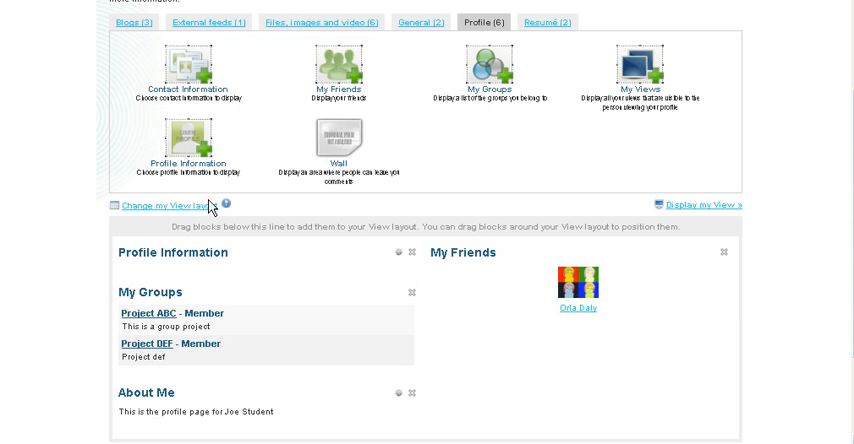
pyautogui.moveTo(188, 80)
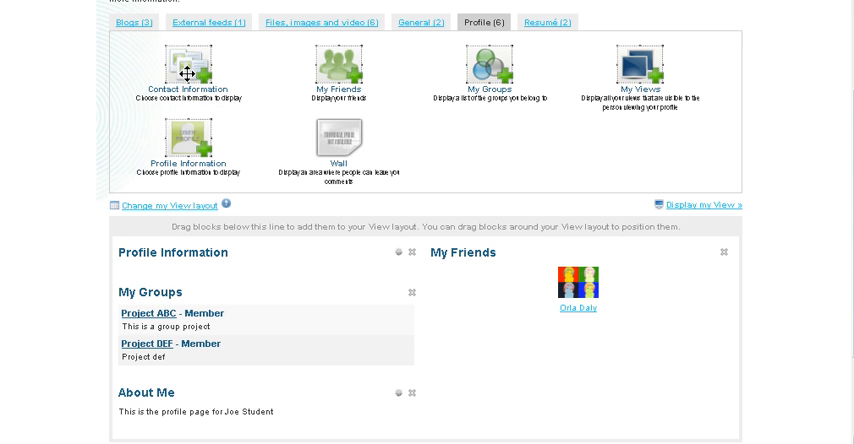
pyautogui.moveTo(348, 148)
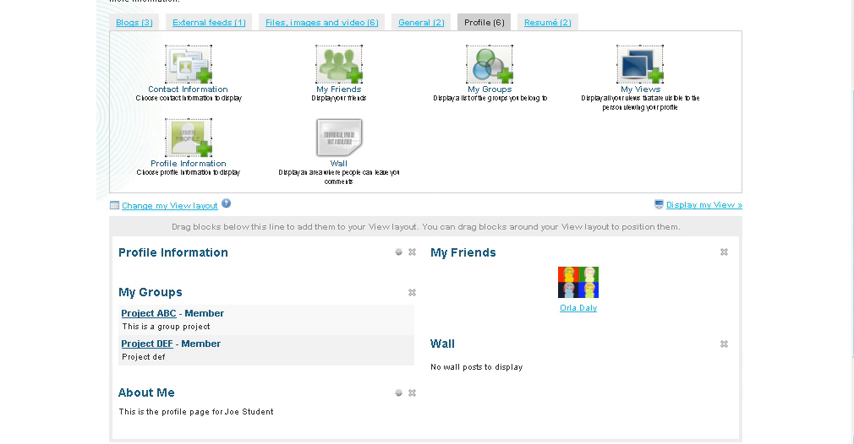
# - Scroll the layout to place the Wall block under My Friends
pyautogui.scroll(-3)
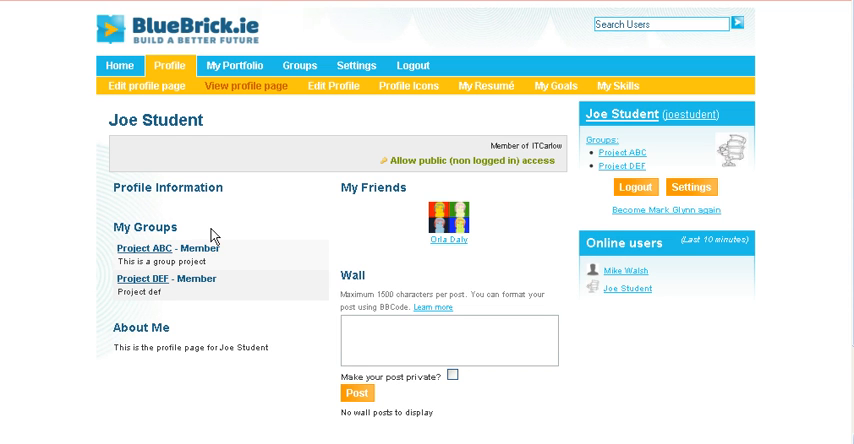
pyautogui.moveTo(165, 188)
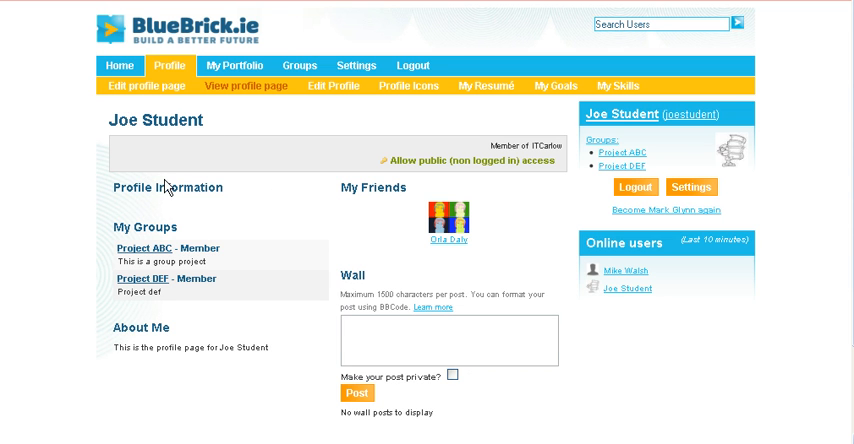
pyautogui.moveTo(143, 237)
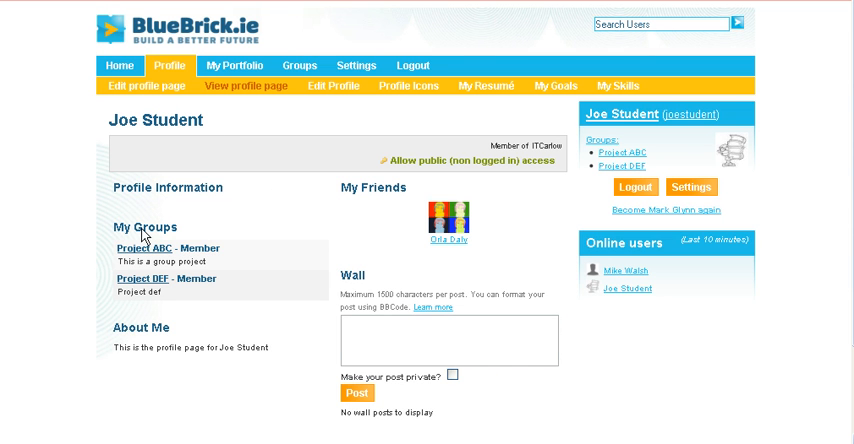
pyautogui.moveTo(147, 343)
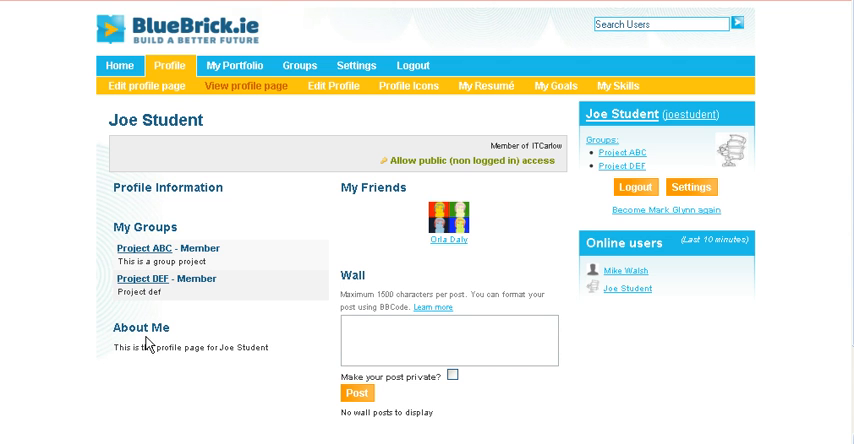
pyautogui.moveTo(393, 272)
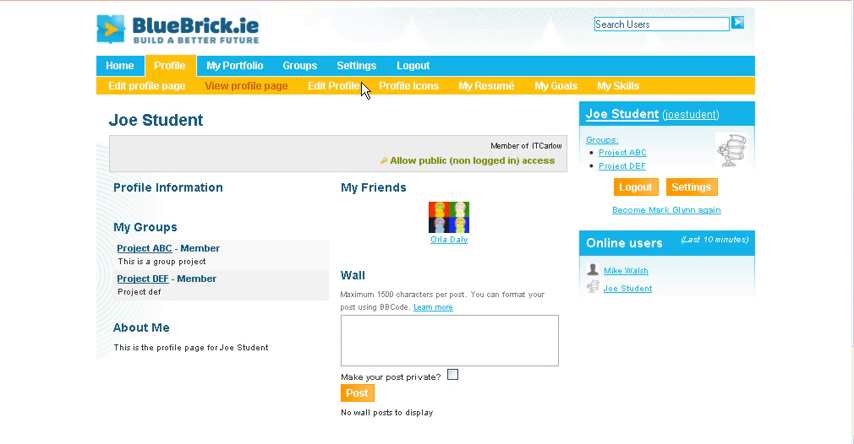
pyautogui.moveTo(400, 91)
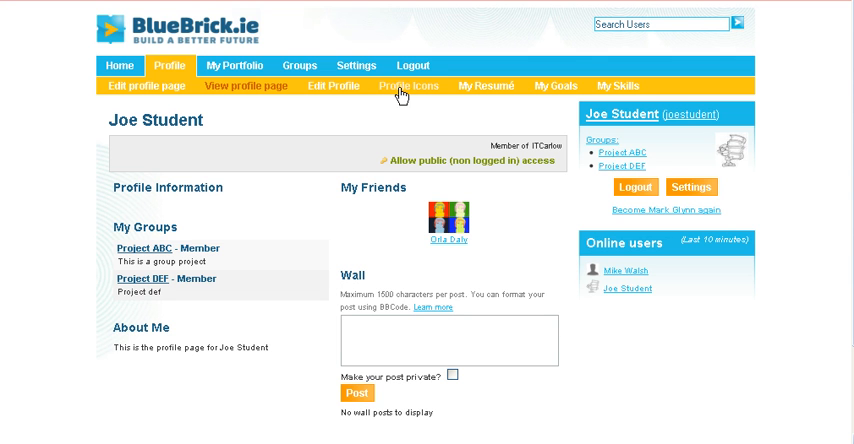
pyautogui.moveTo(567, 114)
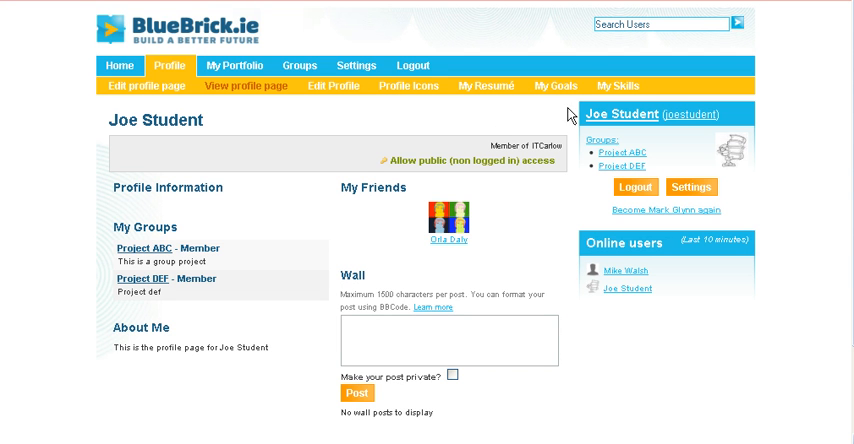
pyautogui.moveTo(501, 108)
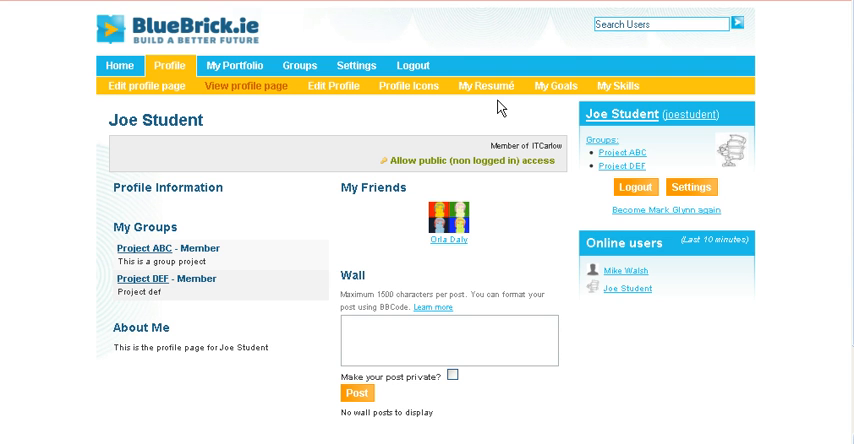
pyautogui.moveTo(487, 86)
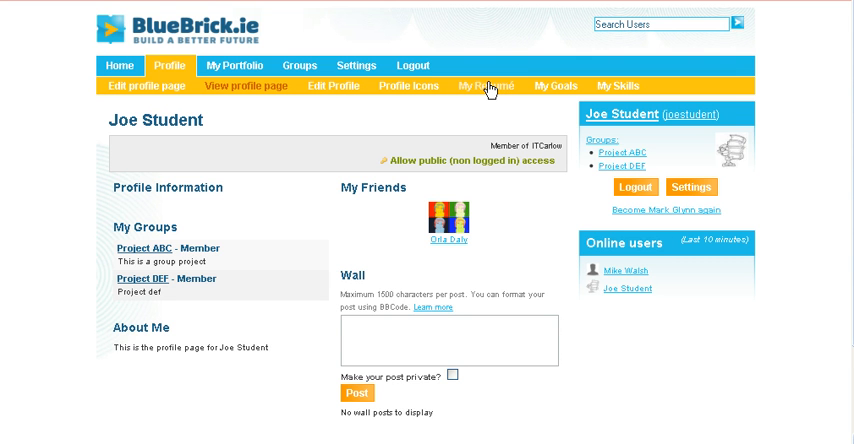
# - Scroll through My Resumé's Cover Letter, Contact and Personal Information, then go Home
pyautogui.click(486, 85)
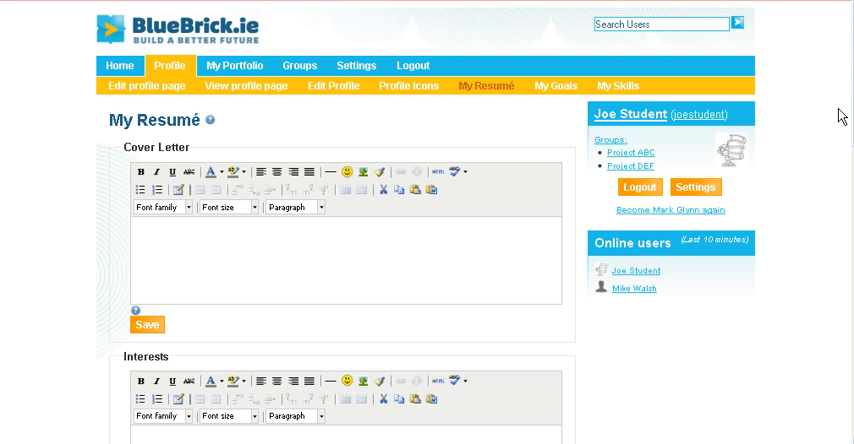
pyautogui.scroll(-3)
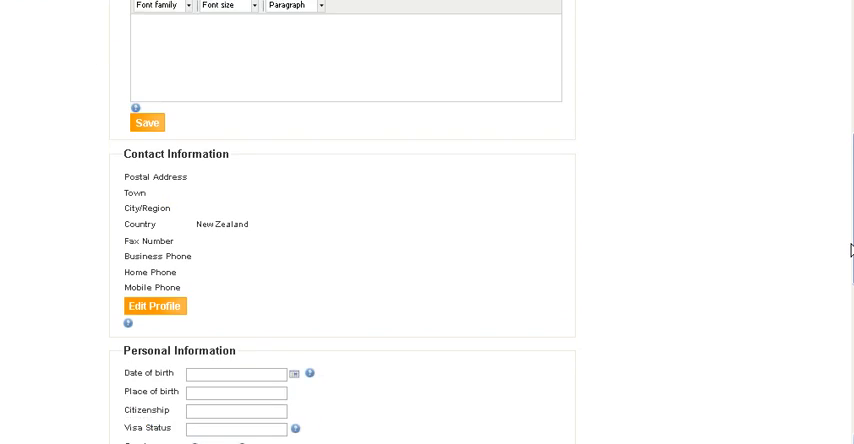
pyautogui.scroll(-3)
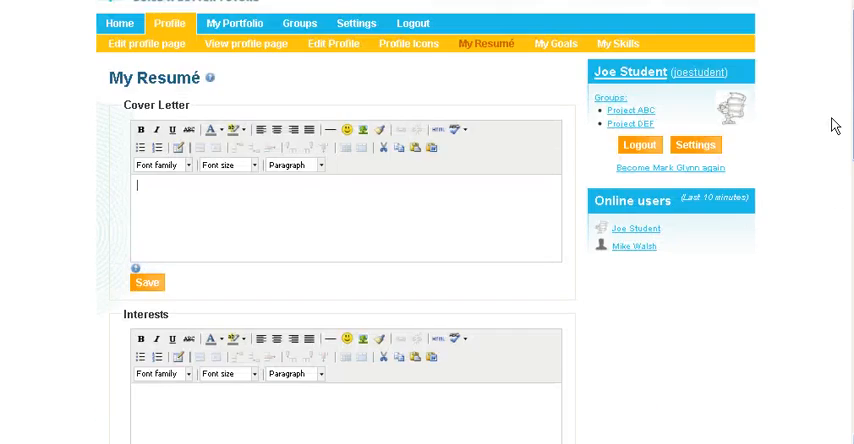
pyautogui.scroll(3)
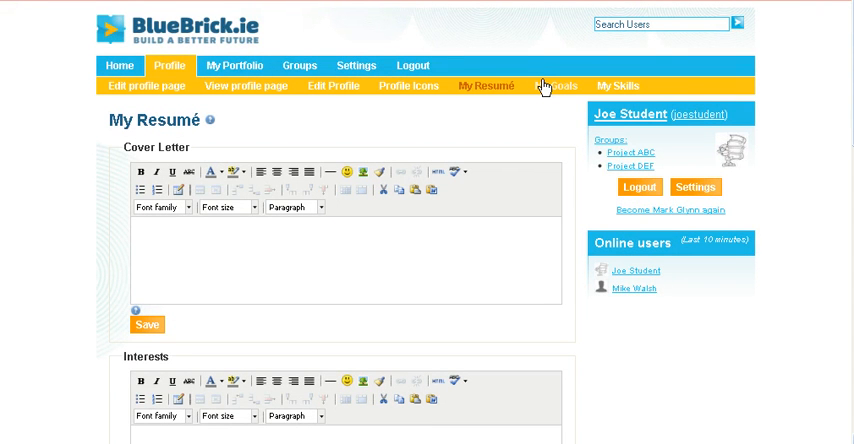
pyautogui.moveTo(281, 314)
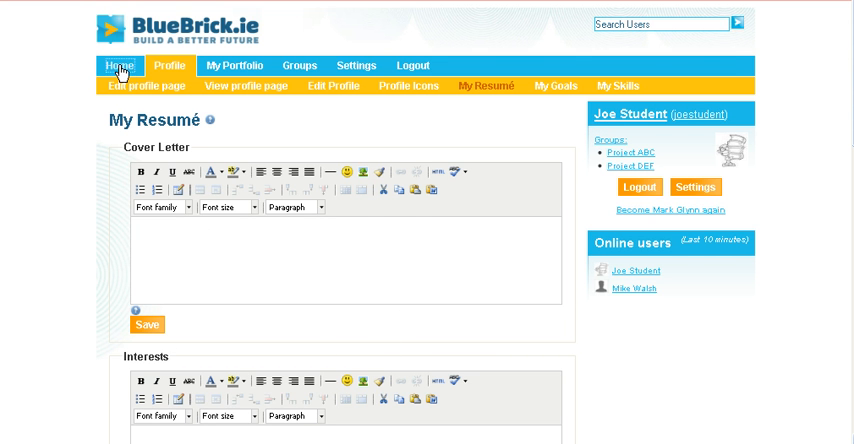
pyautogui.click(119, 65)
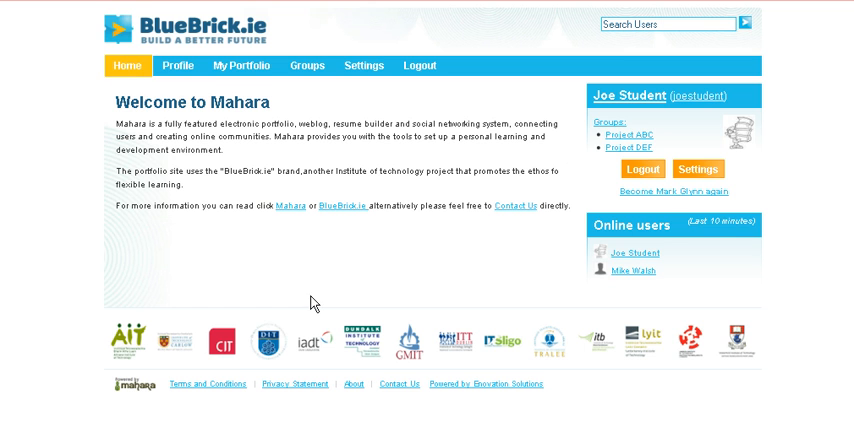